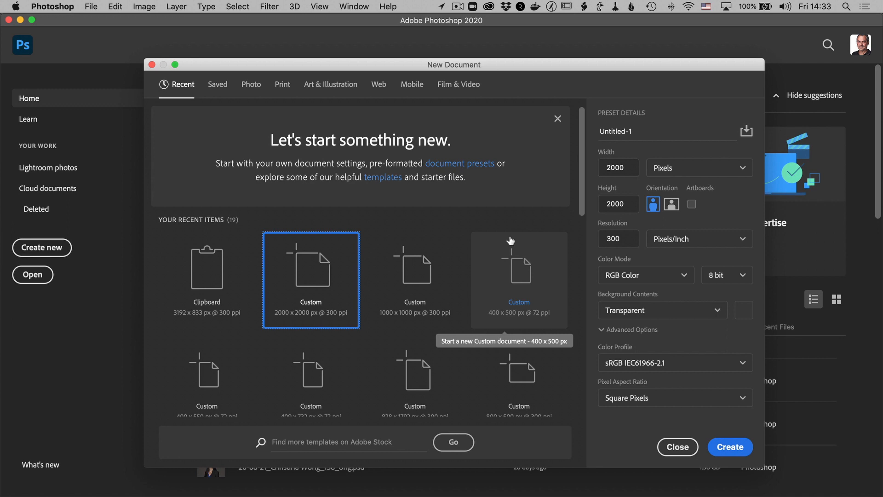
pyautogui.moveTo(639, 313)
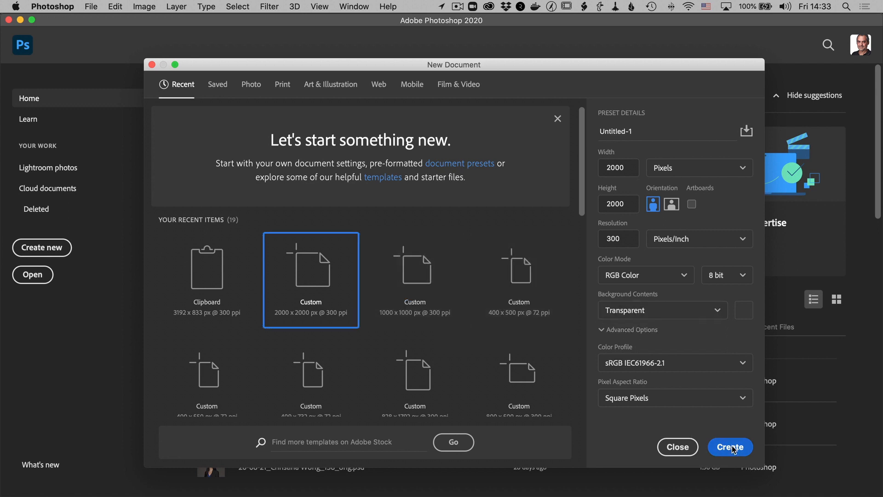
# Step: Create the new 2000×2000 px, 300 ppi document with a transparent background
pyautogui.click(729, 447)
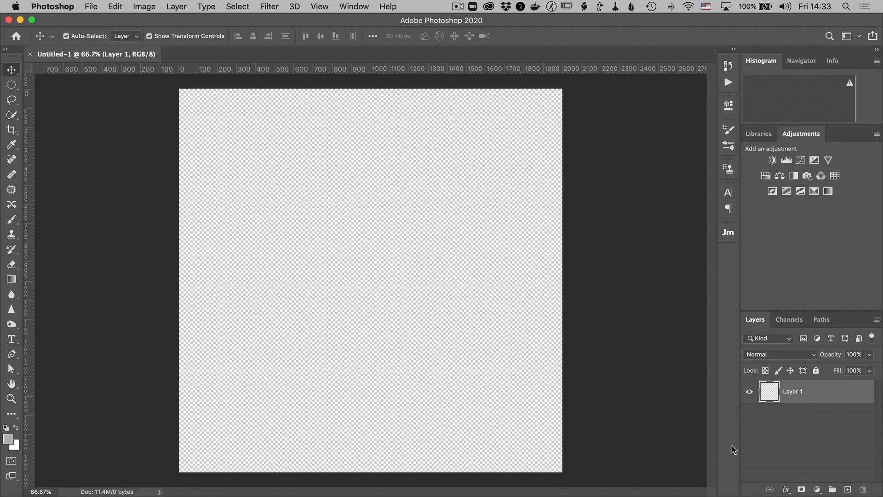
pyautogui.moveTo(552, 411)
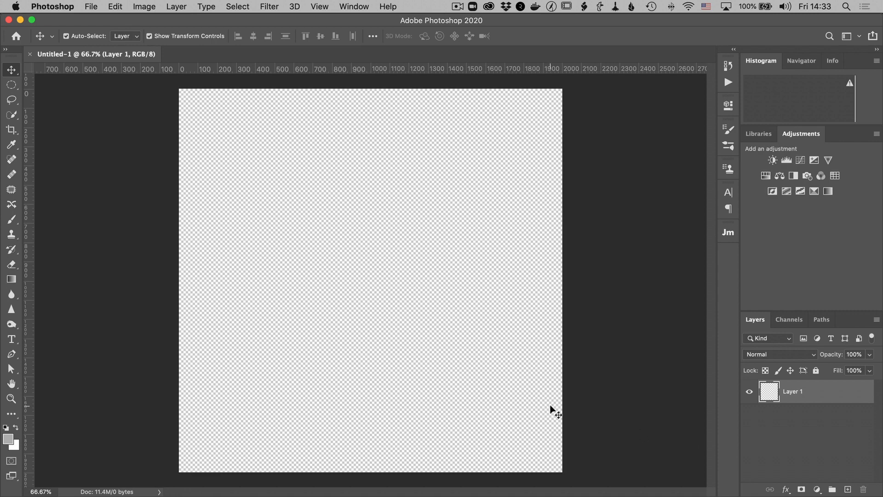
# Step: With the Type tool, replace the Lorem Ipsum placeholder with PROOF repeated along the top edge
pyautogui.click(11, 338)
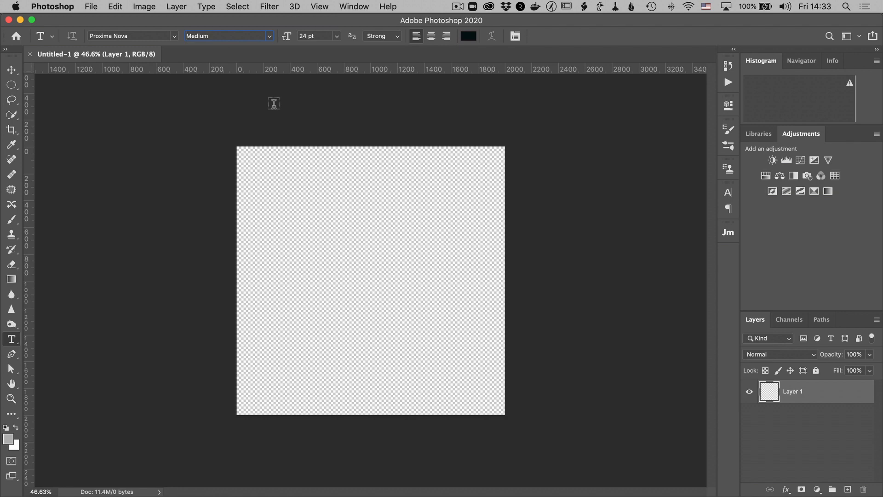
pyautogui.moveTo(242, 157)
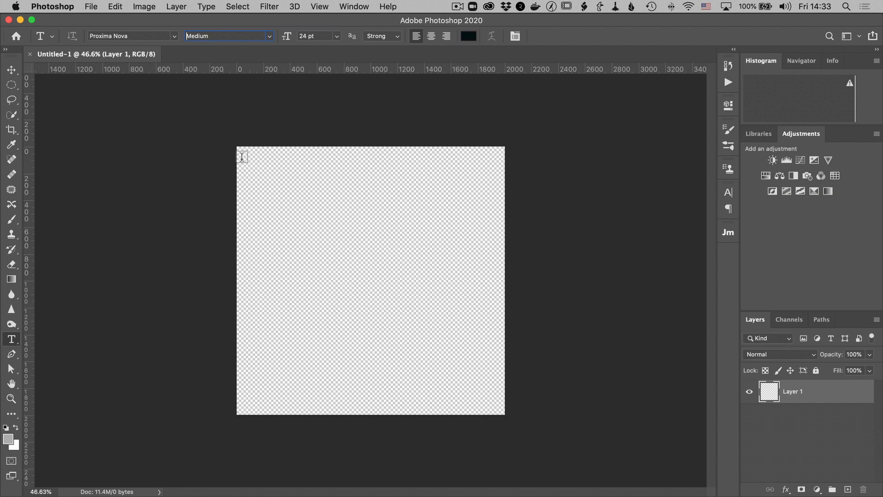
pyautogui.write('Lorem Ipsum')
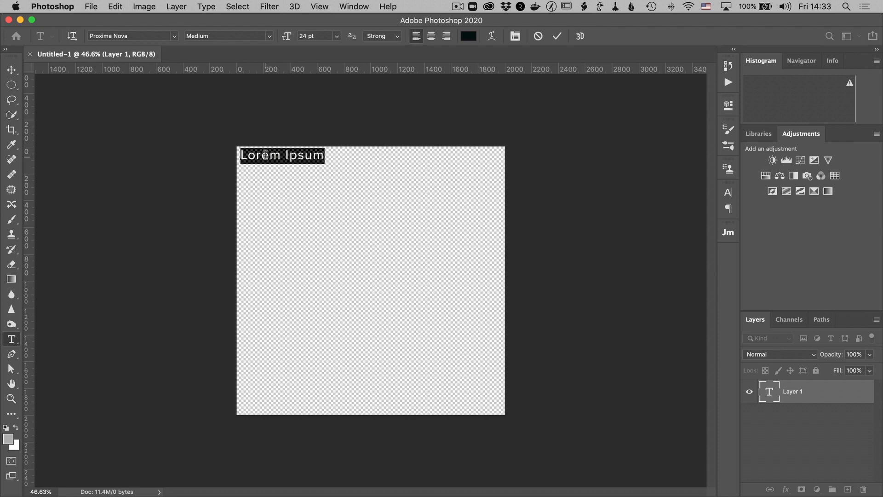
pyautogui.write('PROOF')
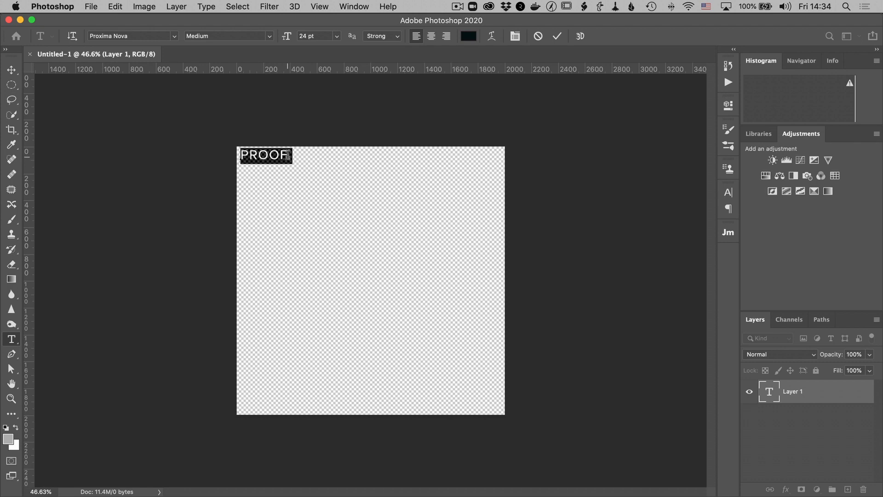
pyautogui.write('PROOF')
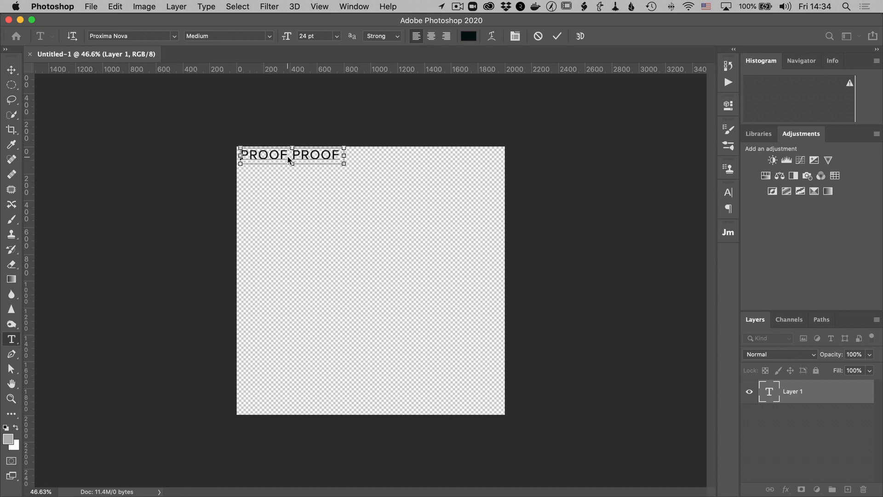
pyautogui.write('PROOF PROOF PROOF P')
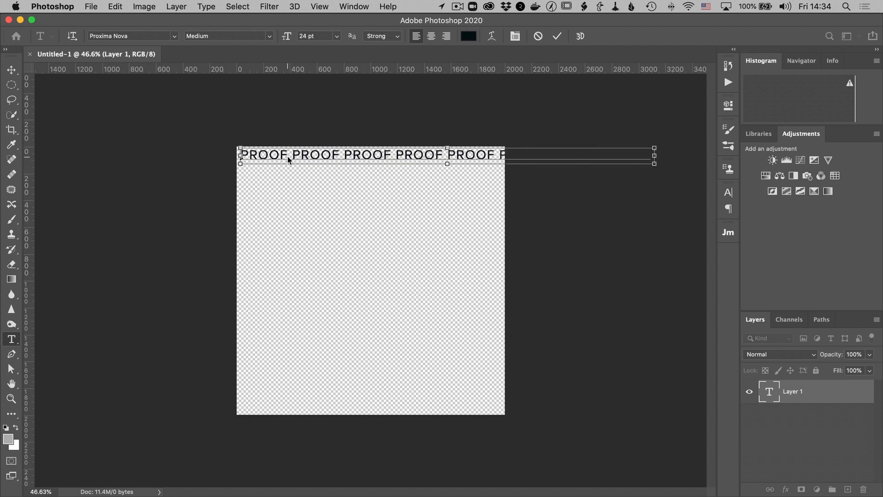
pyautogui.click(288, 154)
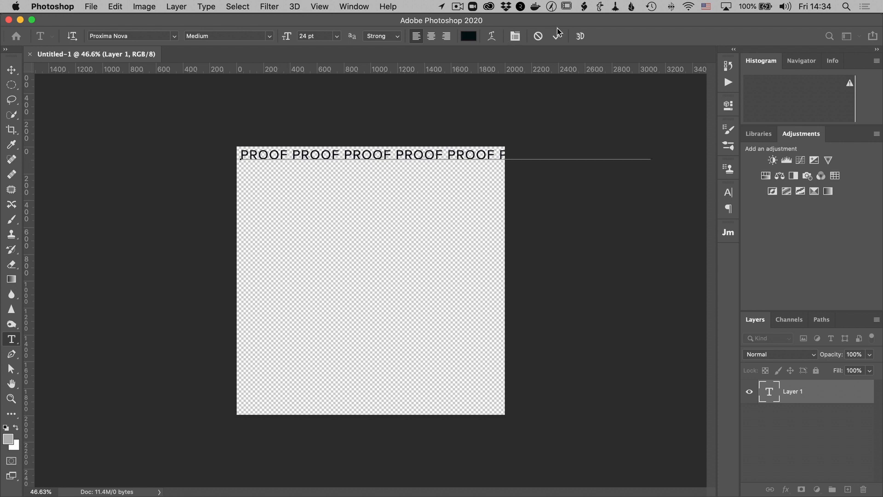
# Step: Commit the PROOF line and duplicate it downward in offset rows covering the canvas
pyautogui.click(11, 71)
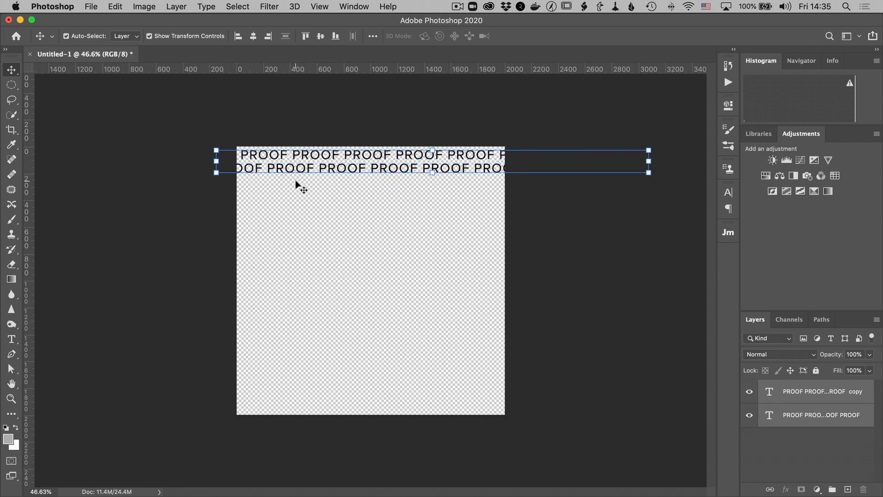
pyautogui.moveTo(315, 159)
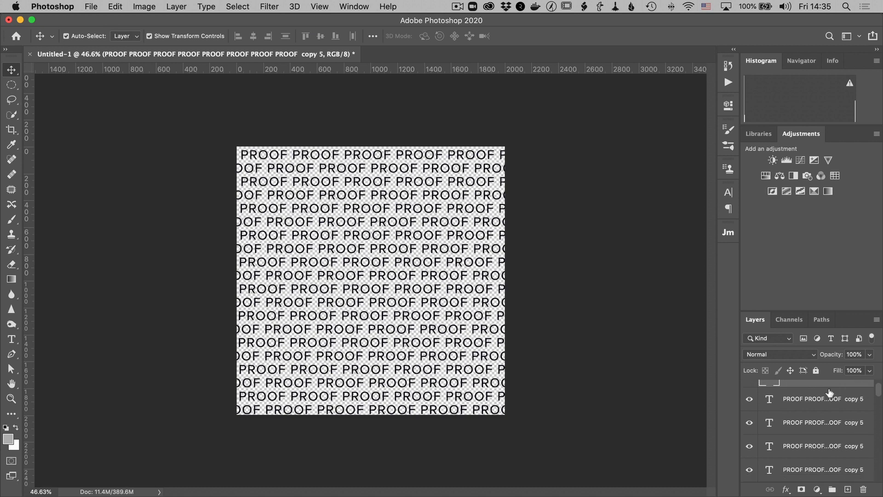
pyautogui.scroll(-3)
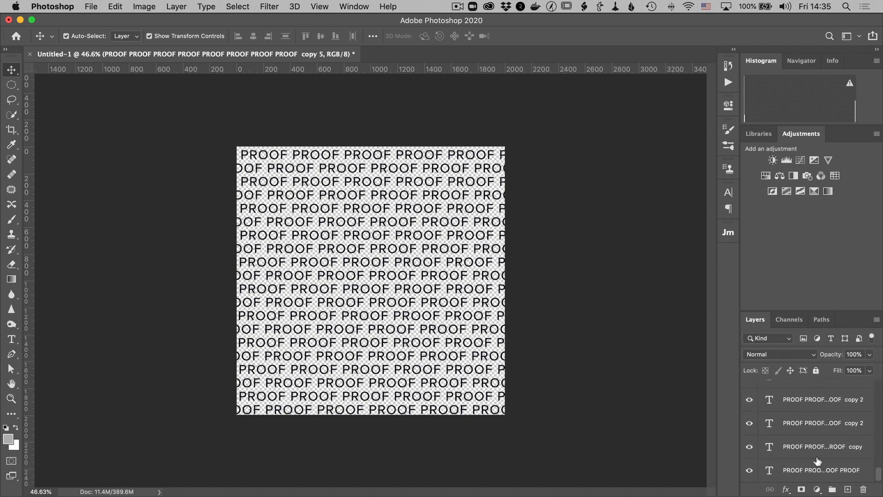
# Step: Select all PROOF text layers, rotate them about -44° and scale to fill the canvas
pyautogui.click(821, 470)
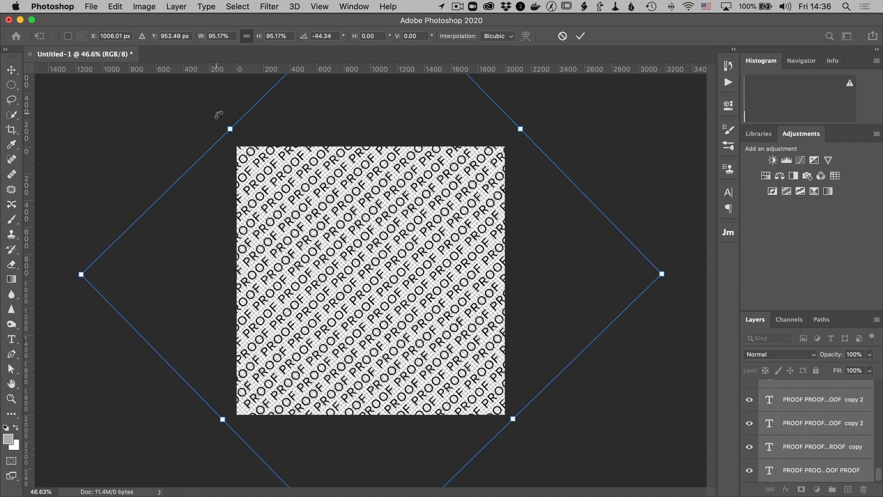
pyautogui.moveTo(231, 129); pyautogui.dragTo(231, 134)
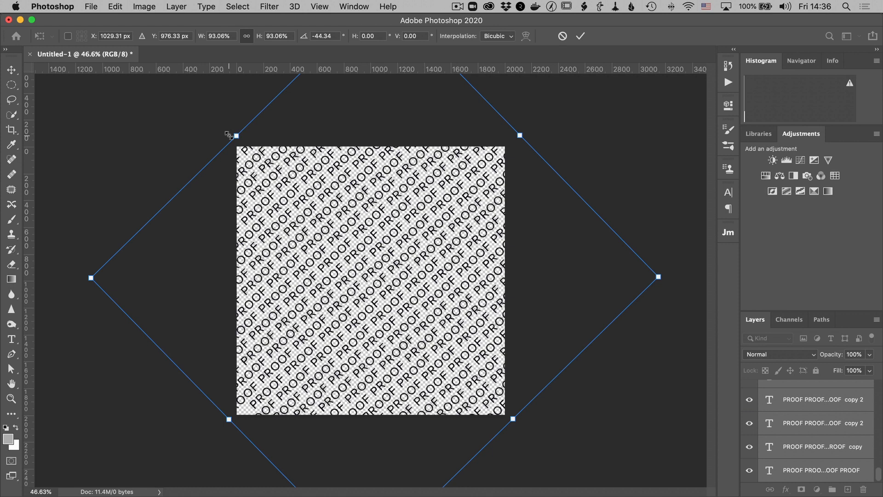
pyautogui.click(580, 36)
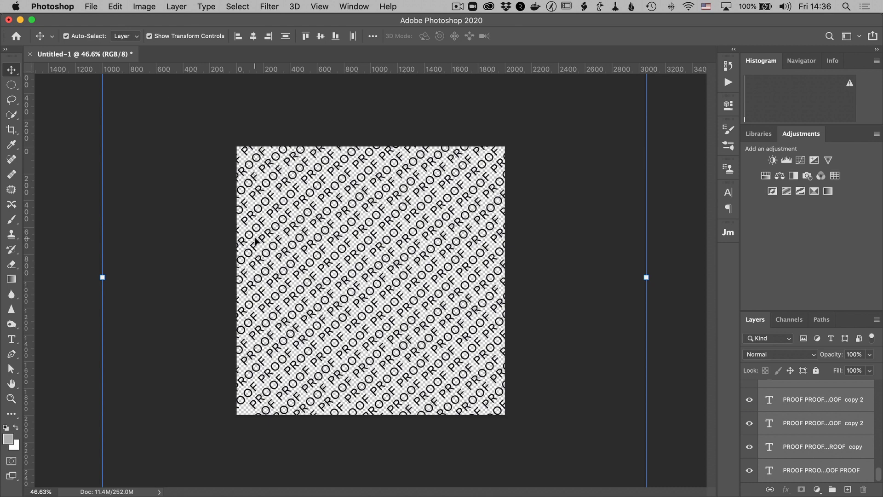
pyautogui.click(90, 7)
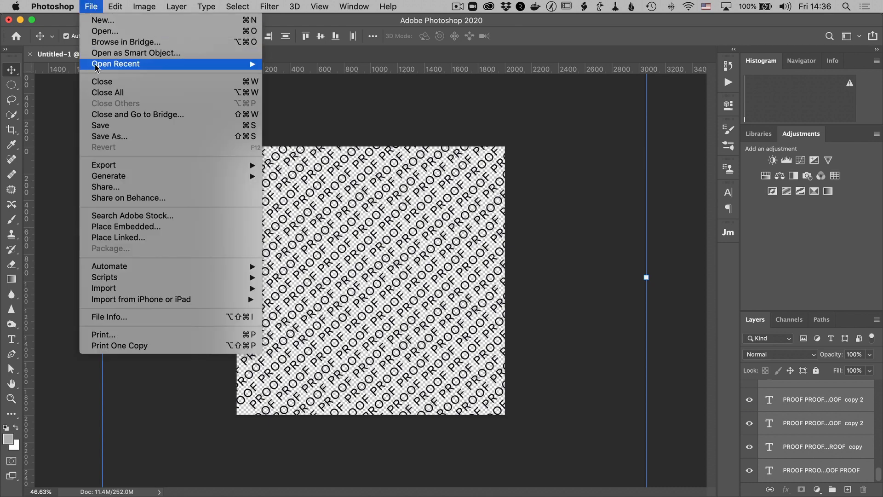
# Step: Export the pattern via Export As as a 2000×2000 PNG named watermark on the Desktop
pyautogui.click(103, 164)
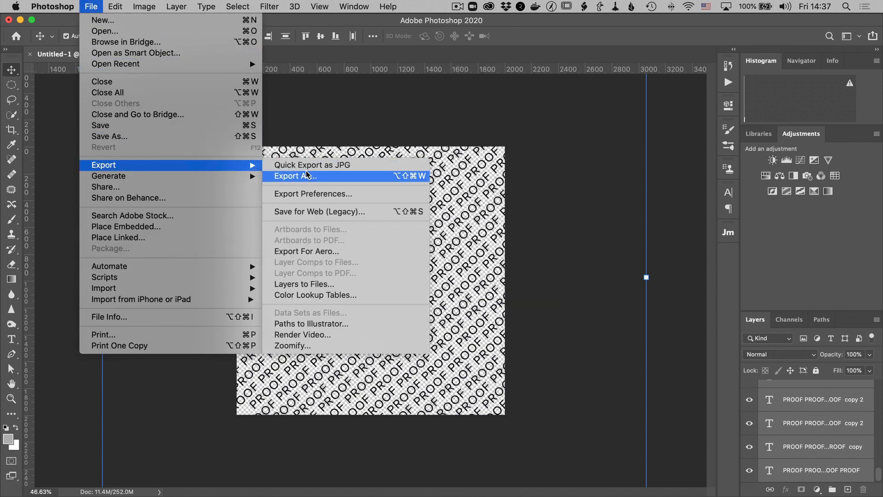
pyautogui.click(295, 175)
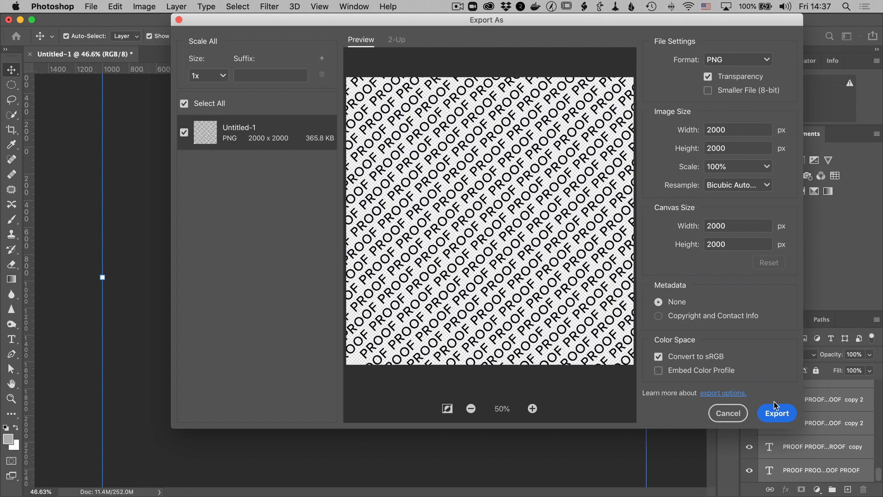
pyautogui.moveTo(761, 361)
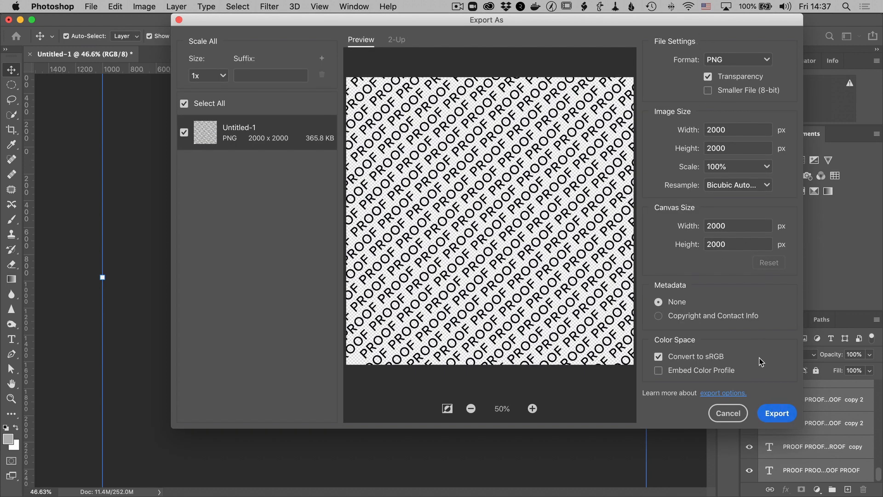
pyautogui.click(709, 90)
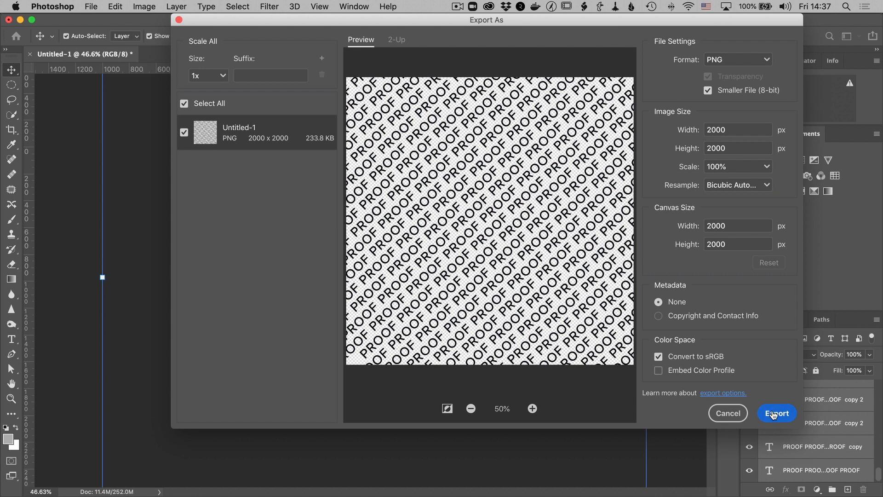
pyautogui.click(776, 413)
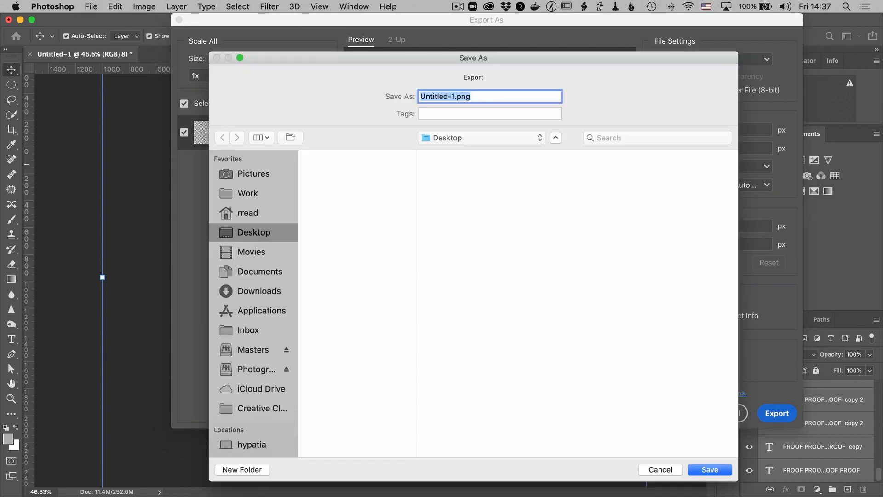
pyautogui.write('watermark')
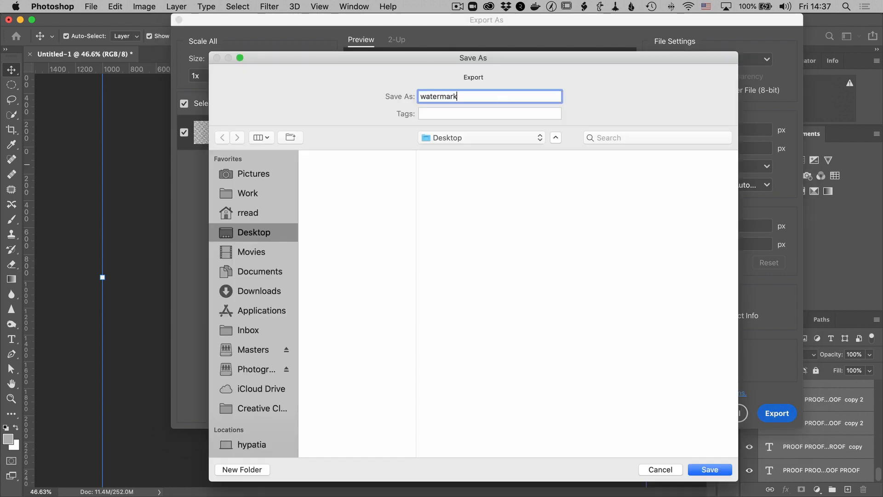
pyautogui.click(708, 469)
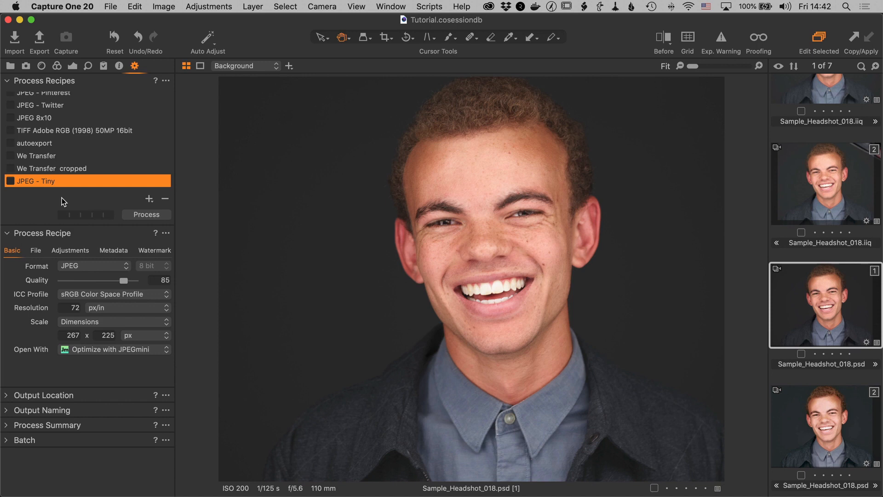
pyautogui.moveTo(90, 207)
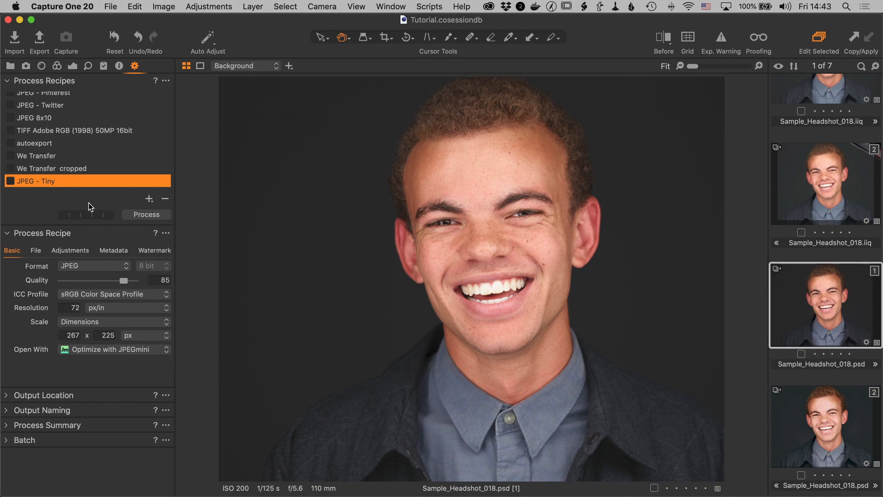
pyautogui.moveTo(140, 204)
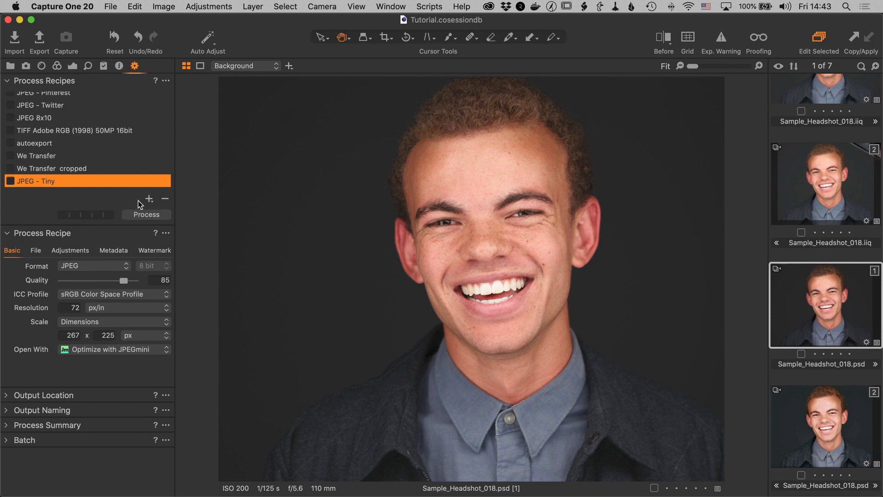
pyautogui.moveTo(150, 202)
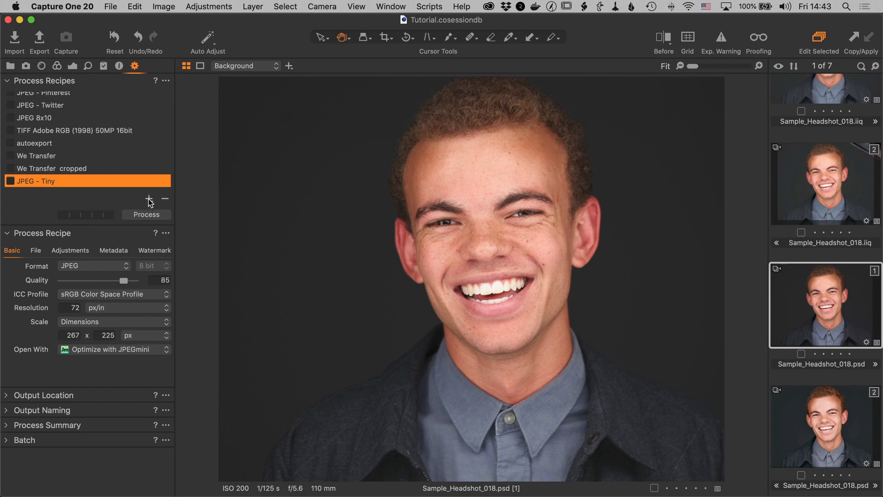
# Step: Add a recipe from the JPEG - 2048px web template, named JPEG - Proof, 1500 px long edge
pyautogui.click(148, 200)
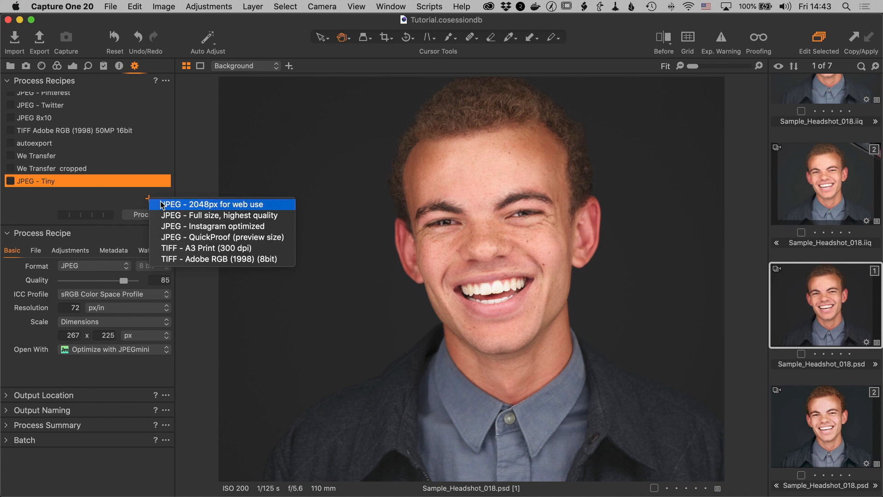
pyautogui.click(209, 204)
pyautogui.write('JEP')
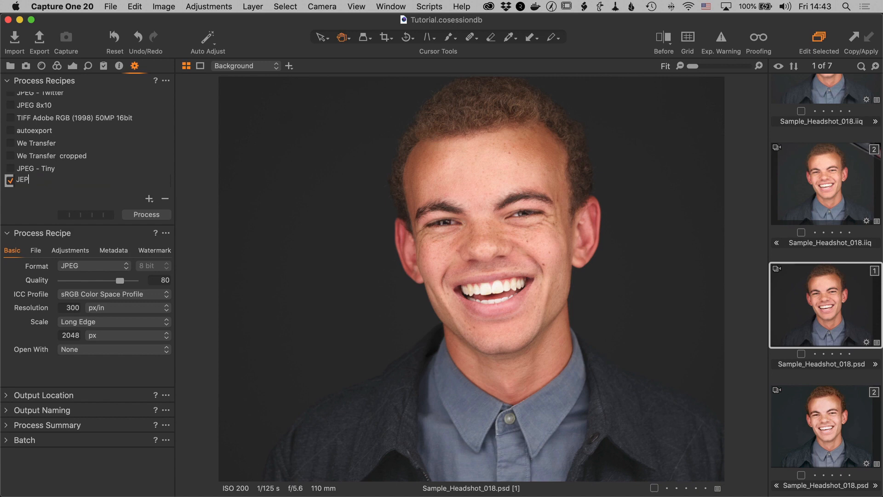
pyautogui.write('JPEG-')
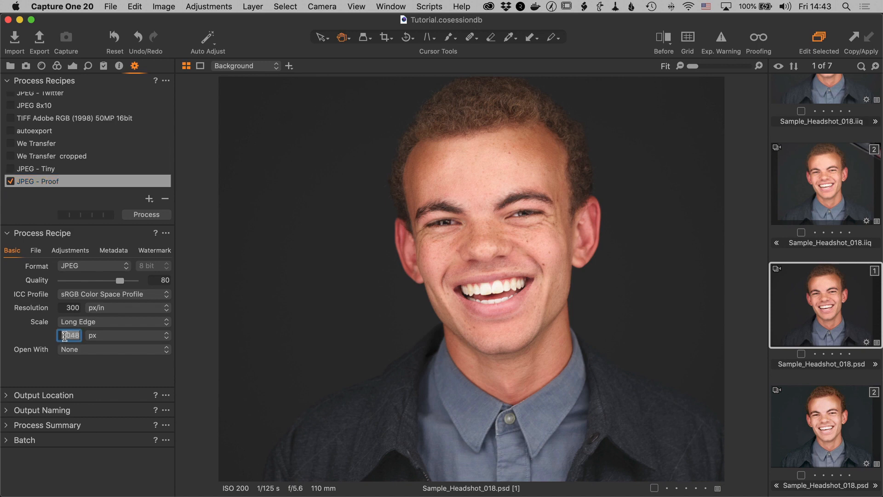
pyautogui.write('1500')
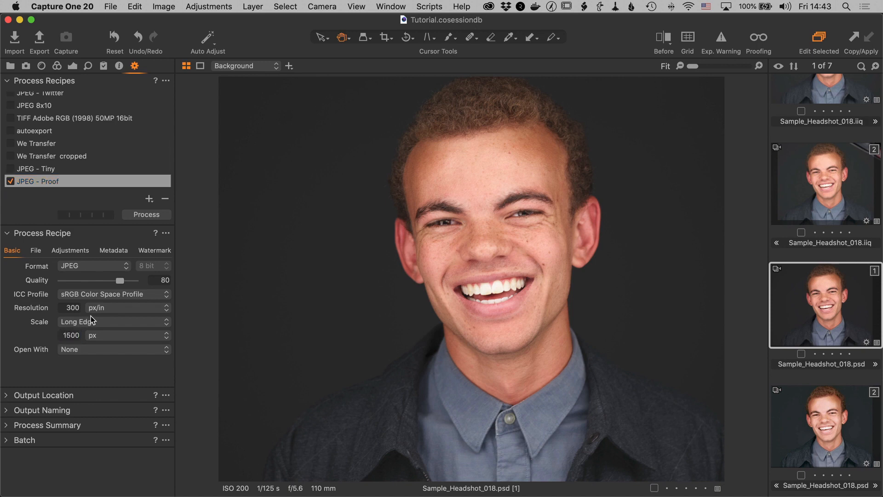
pyautogui.click(154, 251)
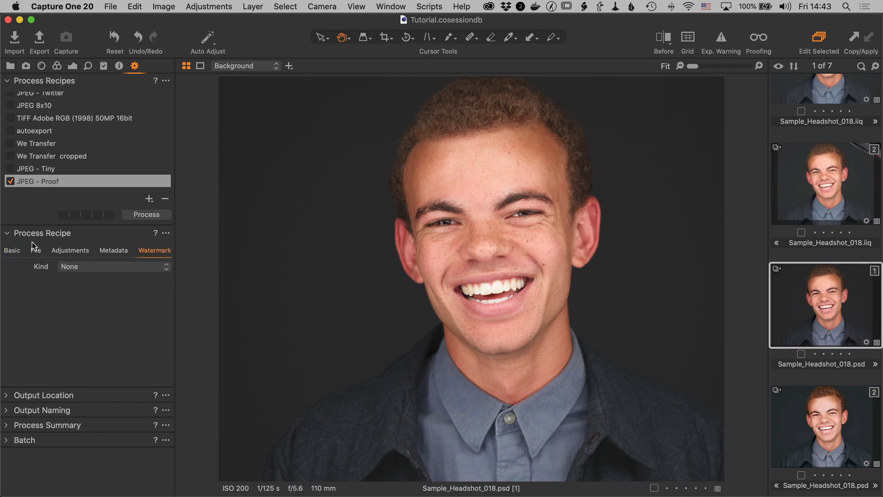
pyautogui.moveTo(154, 253)
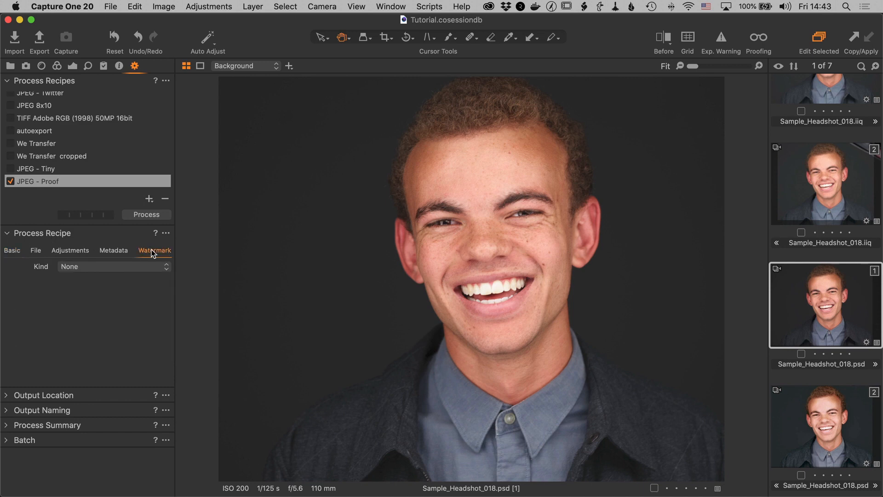
# Step: Set the recipe's watermark Kind to Image so watermark.png can be loaded at opacity 13, scale 128
pyautogui.click(112, 267)
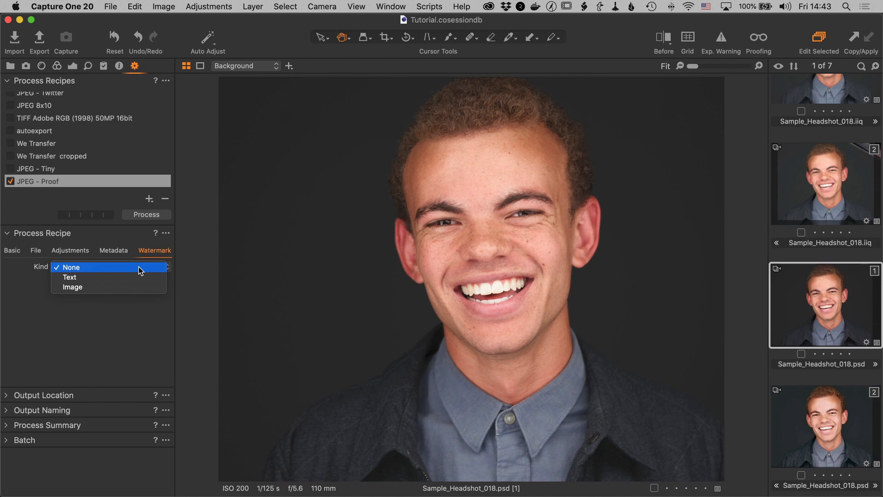
pyautogui.click(72, 287)
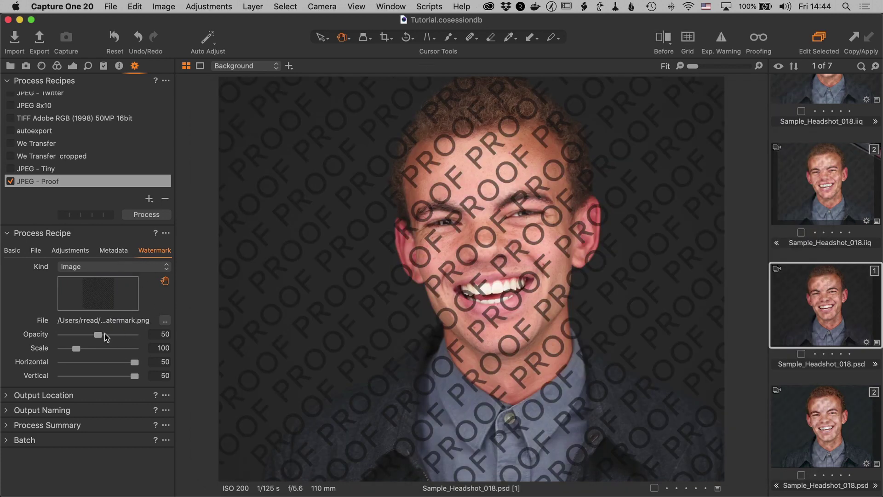
pyautogui.moveTo(133, 338)
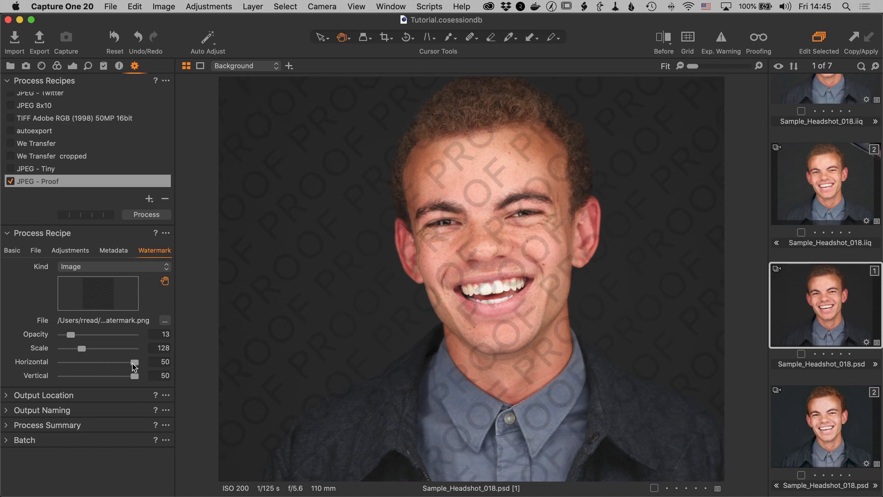
pyautogui.moveTo(150, 373)
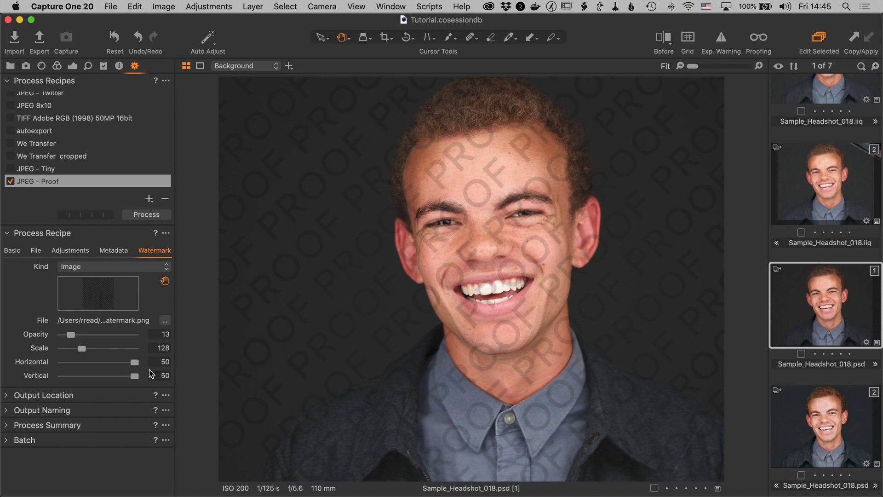
pyautogui.moveTo(836, 284)
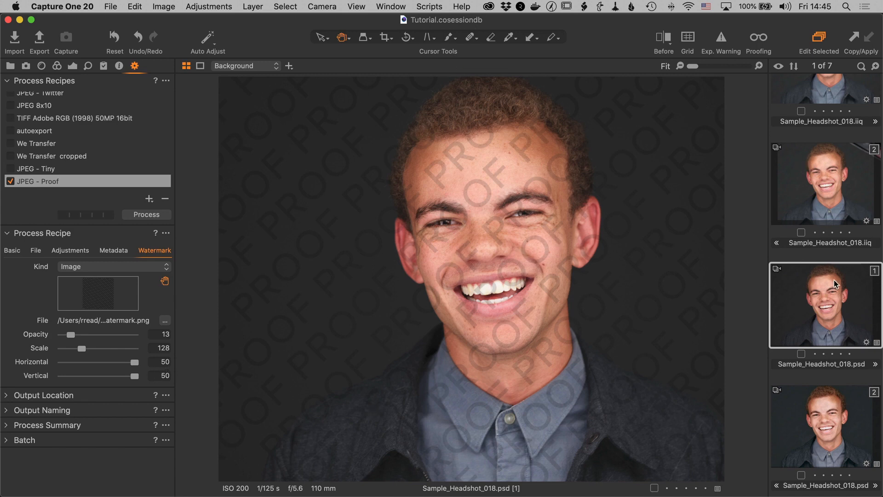
# Step: Switch the Tutorial folder to Gallery view and preview Sample_Headshot_019.jpg with its faint PROOF watermark
pyautogui.scroll(-3)
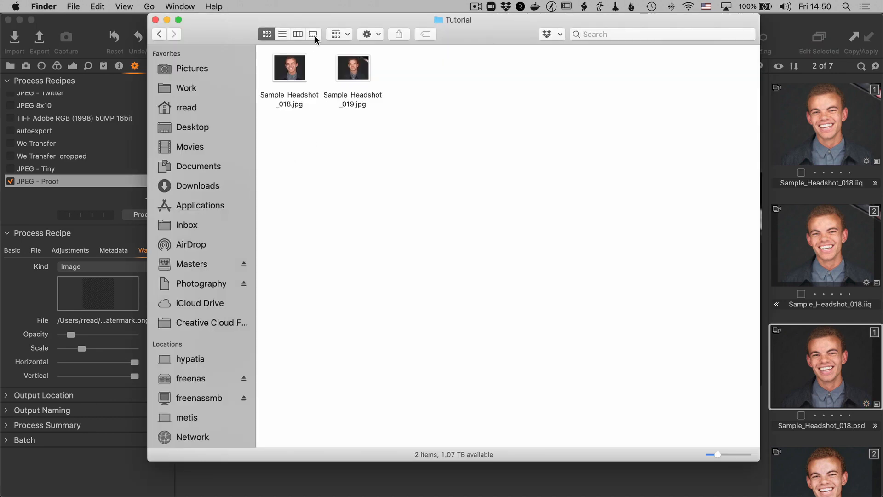
pyautogui.click(312, 34)
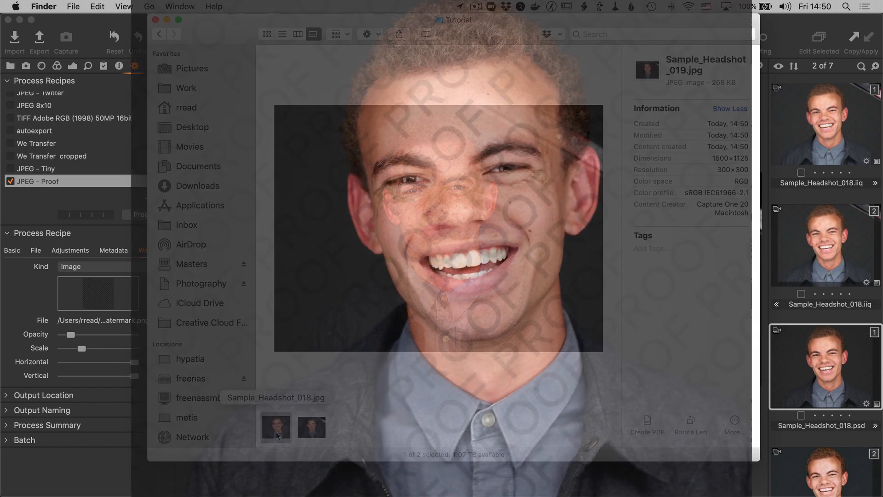
pyautogui.click(311, 426)
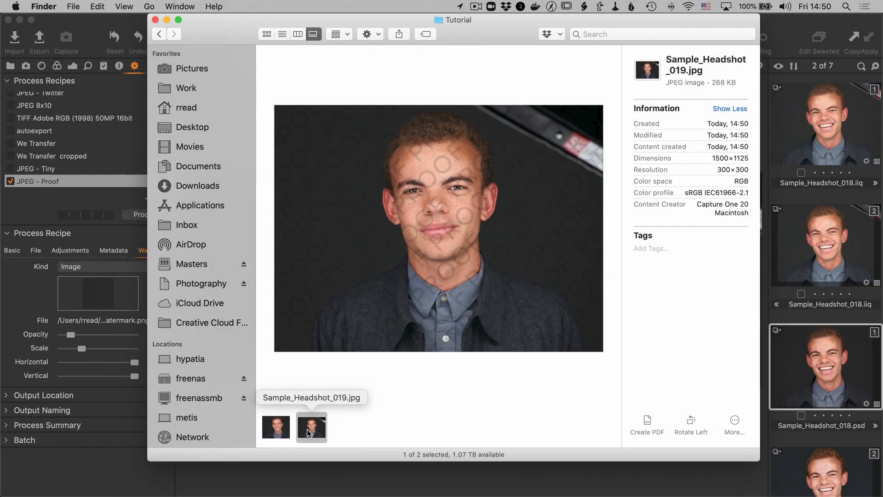